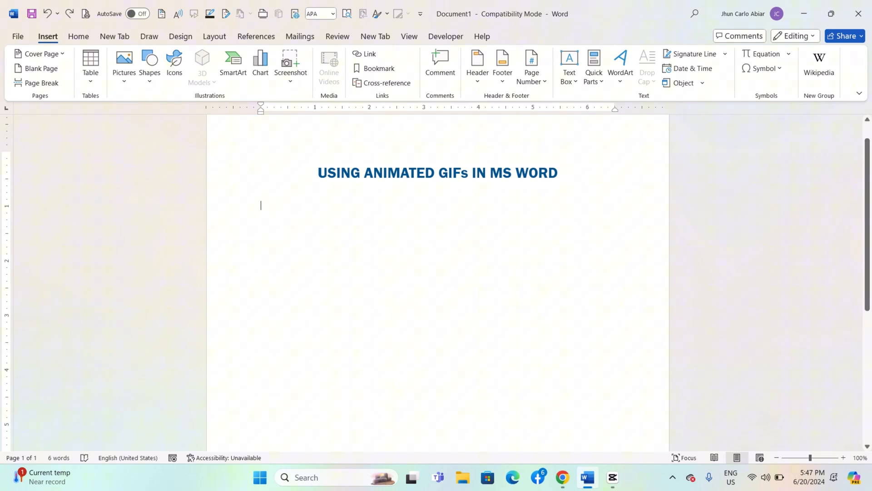
mouse_move(330, 255)
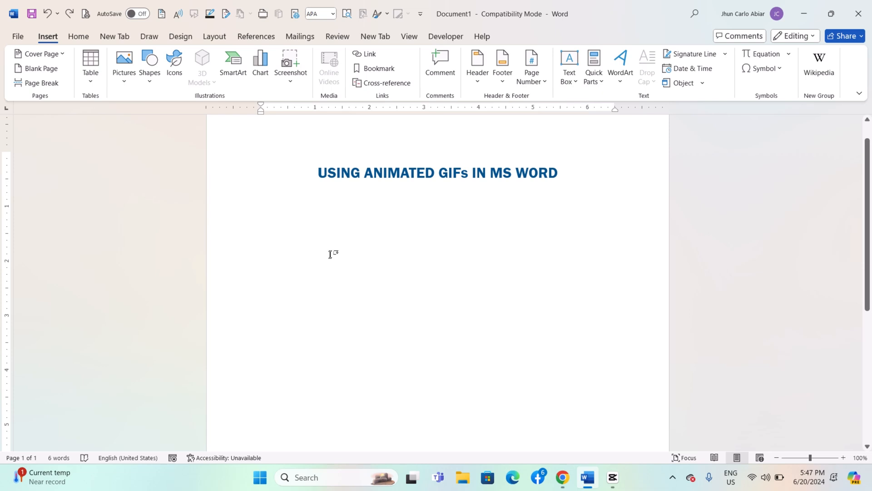
mouse_move(291, 232)
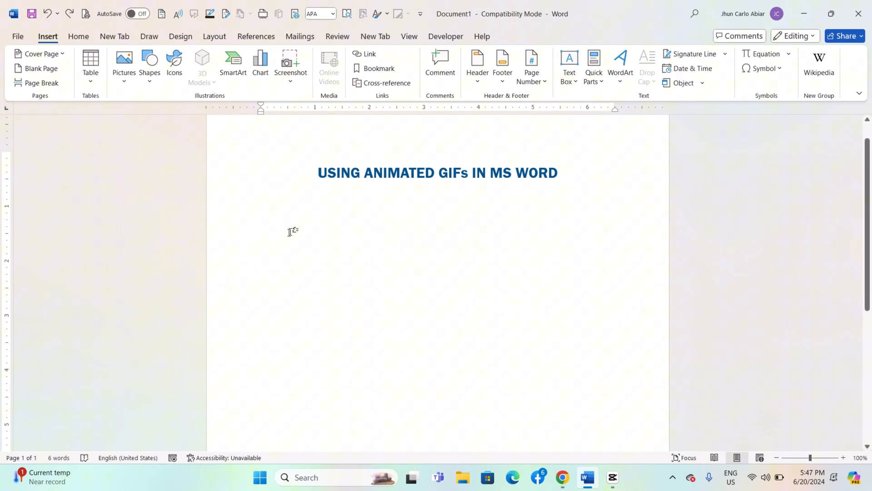
mouse_move(302, 225)
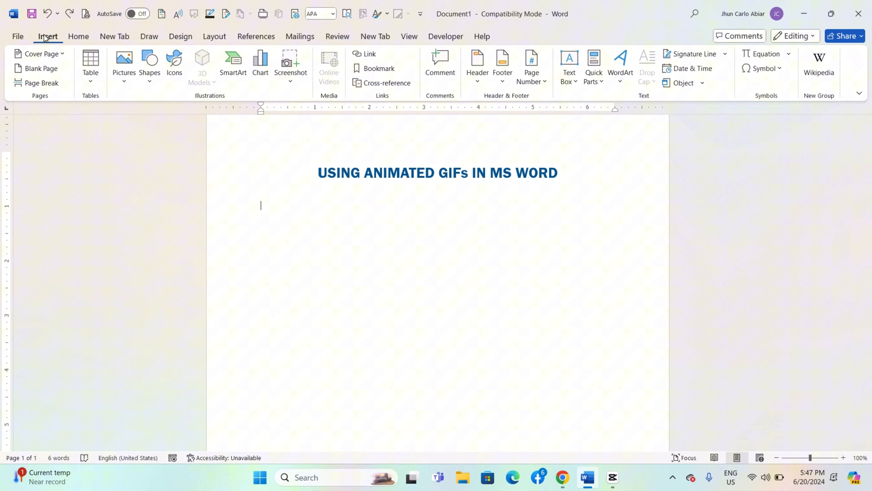
Step: Insert the DanceBot-3-Med dancing robot GIF from this device below the title
left_click(124, 61)
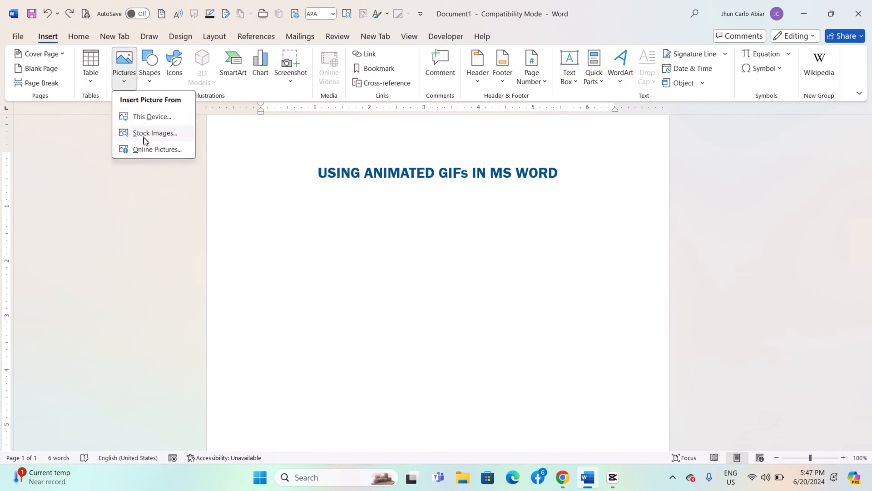
left_click(153, 117)
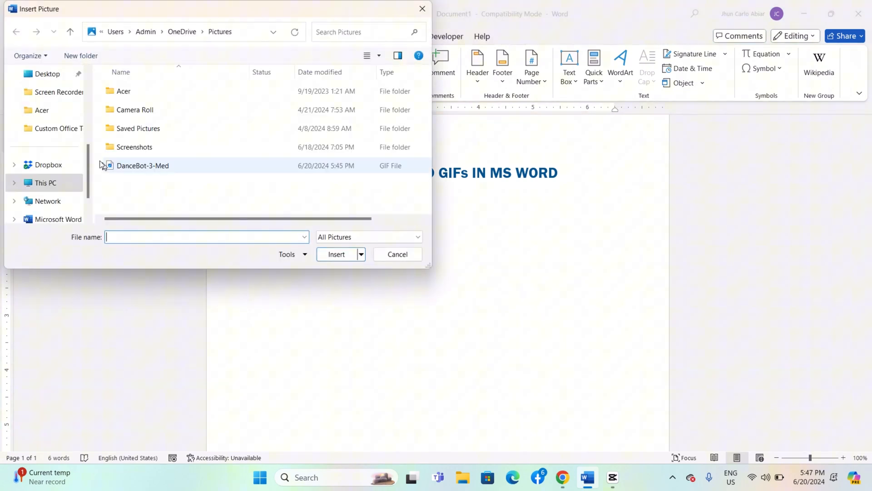
left_click(143, 165)
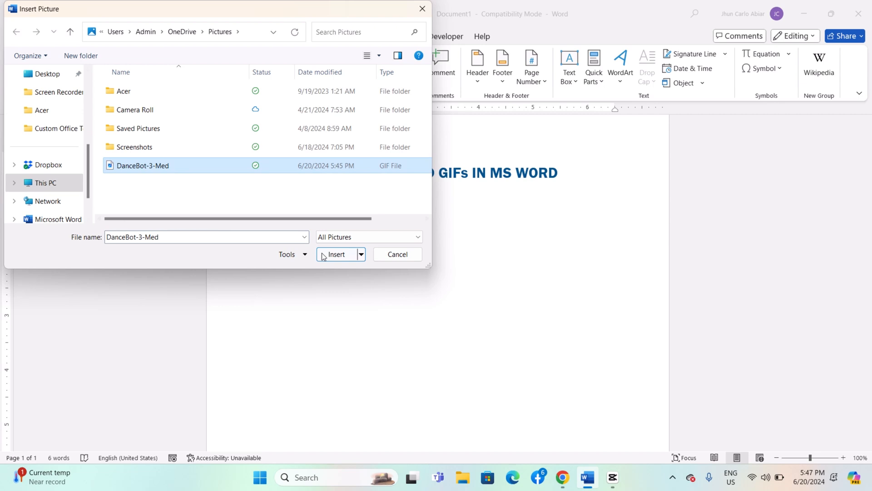
left_click(336, 254)
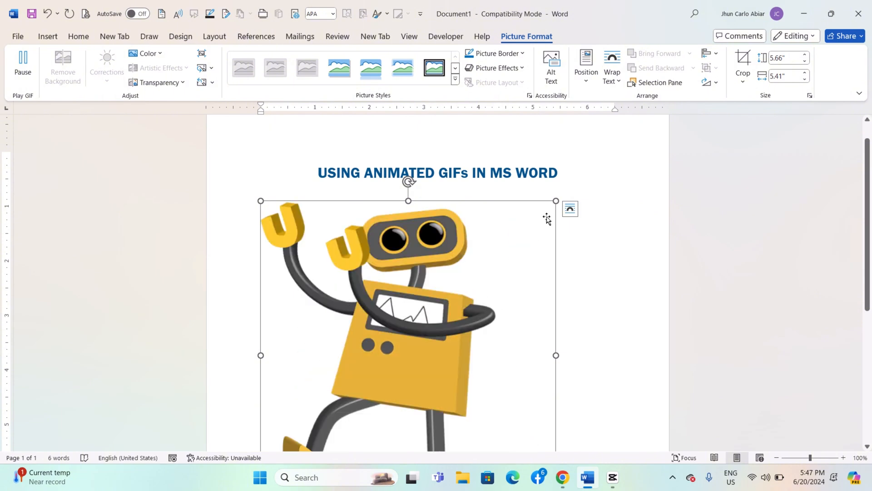
Step: Resize the robot GIF to about 3.66" by 3.5" and wrap it beside the title
left_click(571, 209)
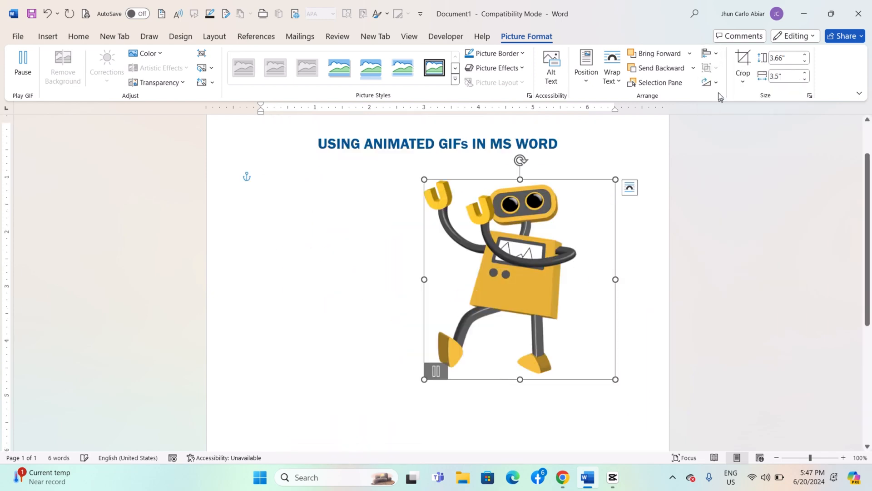
mouse_move(715, 57)
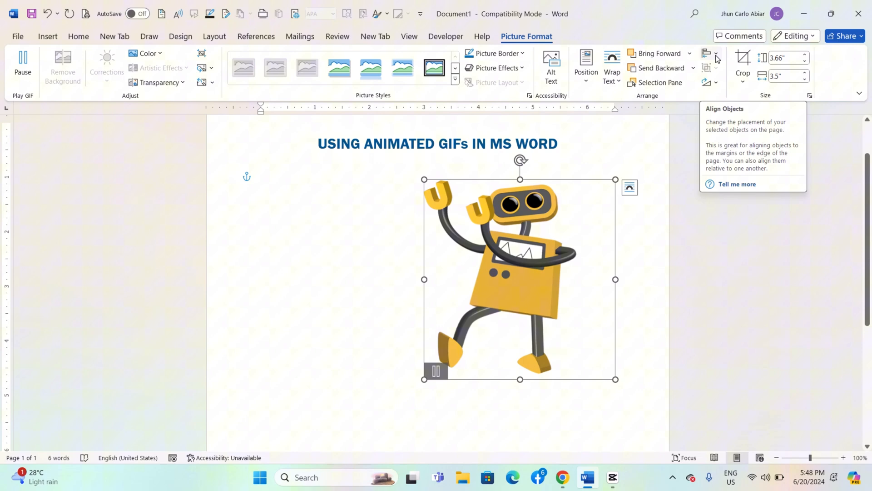
left_click(47, 37)
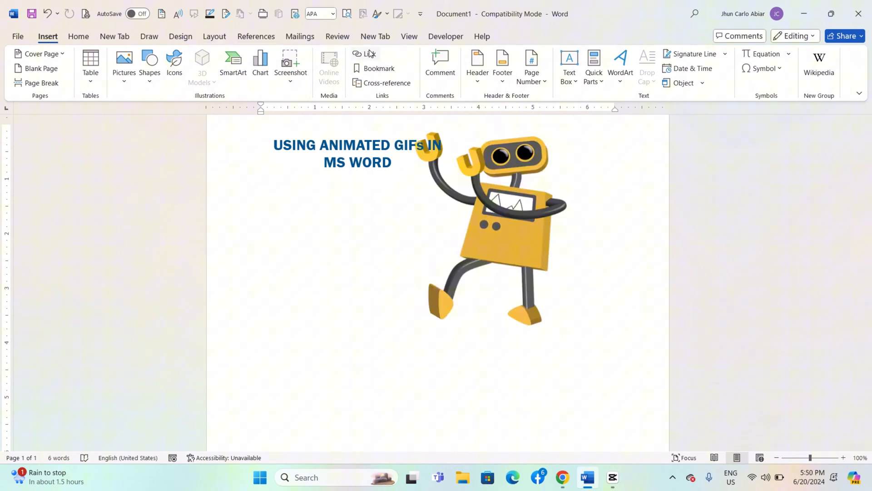
Step: Add a hyperlink to the Google animated GIF image search below the robot
left_click(366, 53)
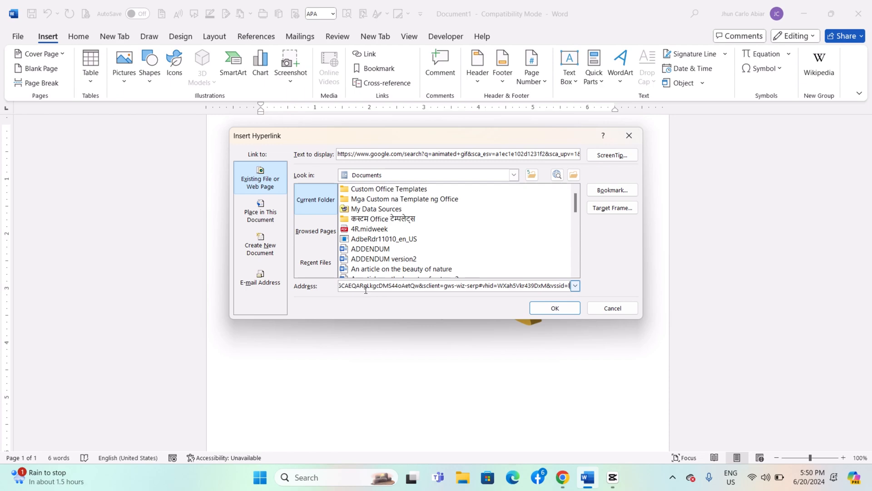
left_click(555, 308)
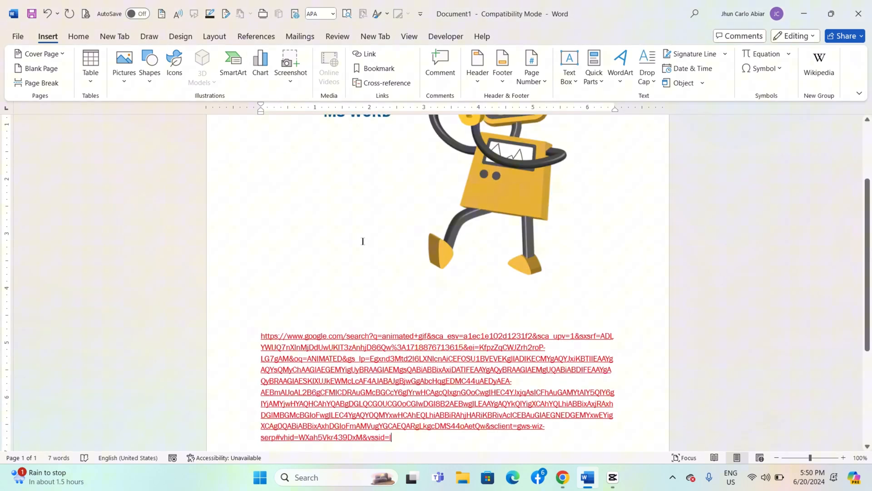
Step: Follow the link into Edge and preview the Robot 78: Happy Dance result
scroll("down", 3)
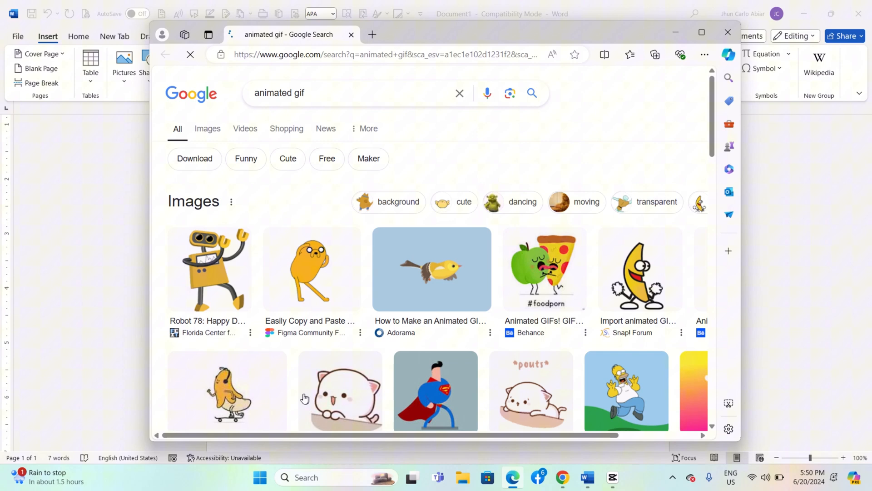
left_click(210, 269)
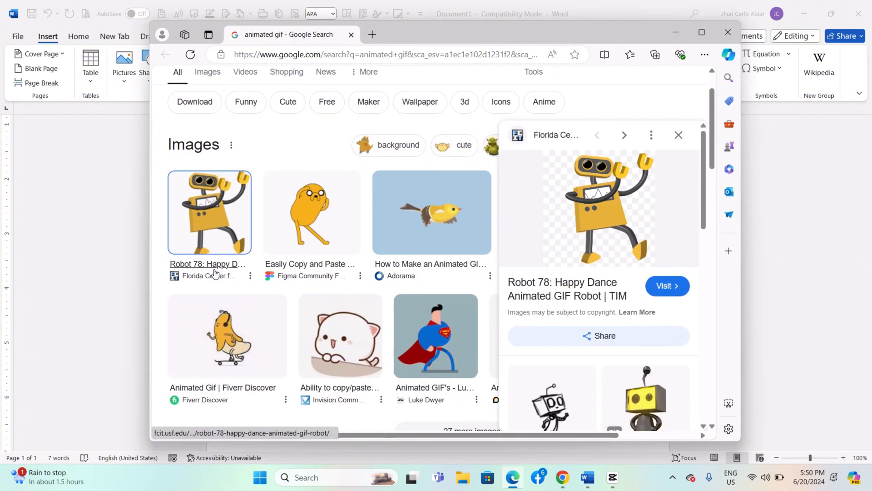